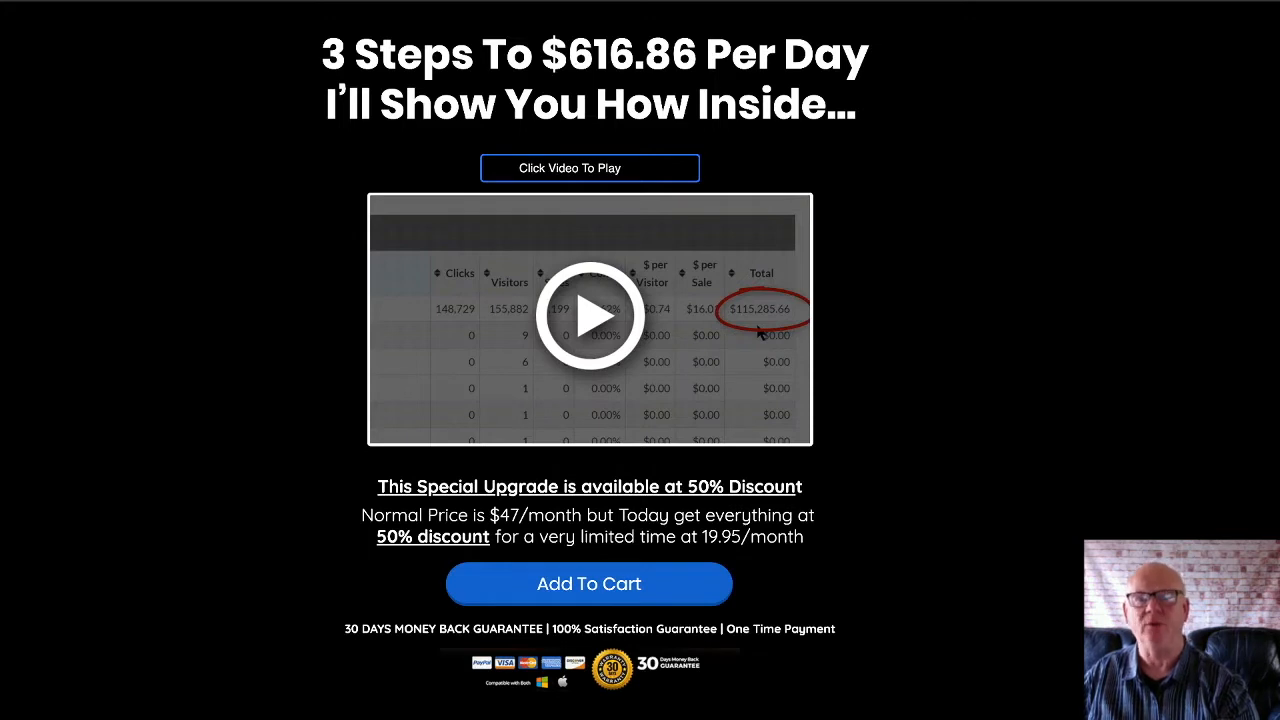
pyautogui.scroll(-3)
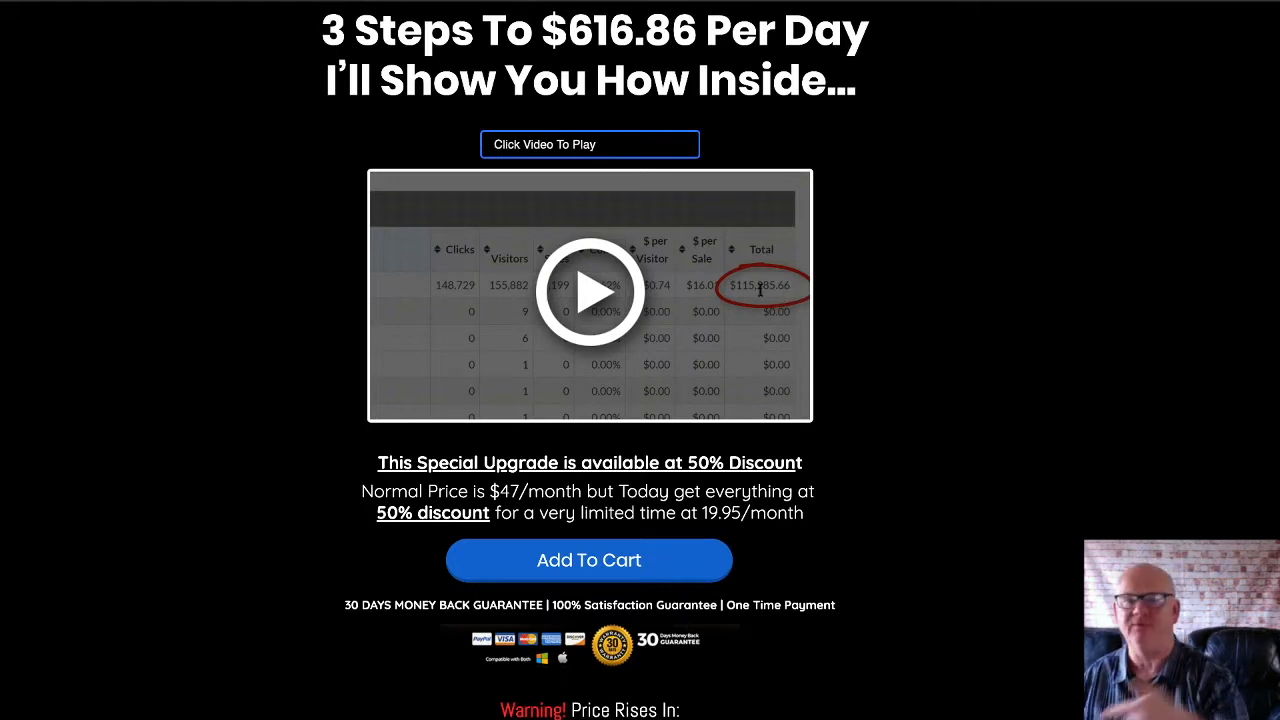
pyautogui.scroll(-3)
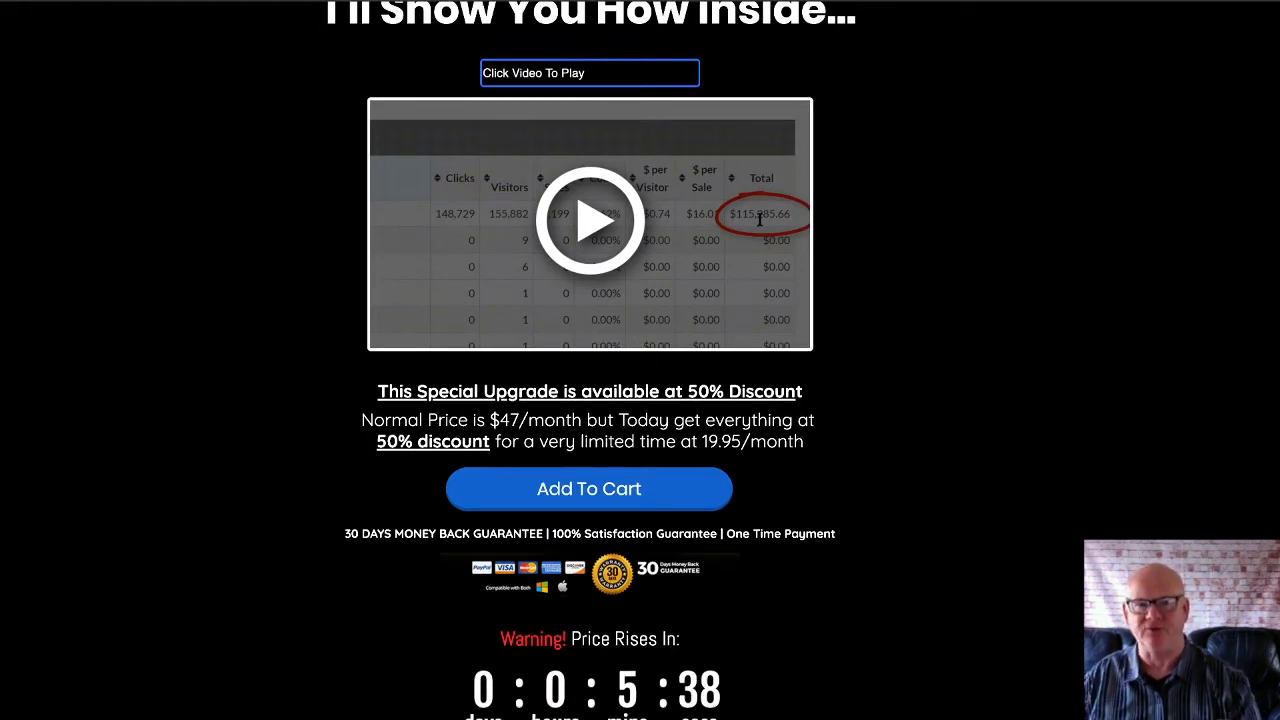
pyautogui.scroll(-3)
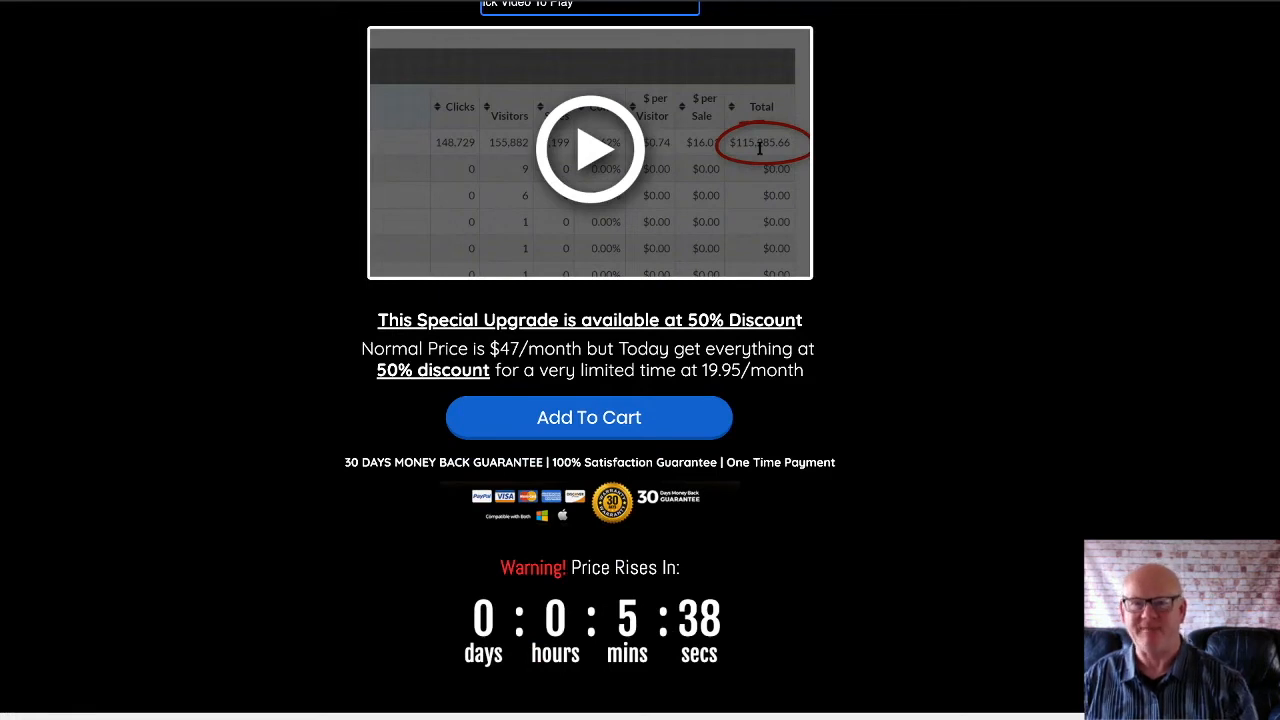
pyautogui.scroll(-3)
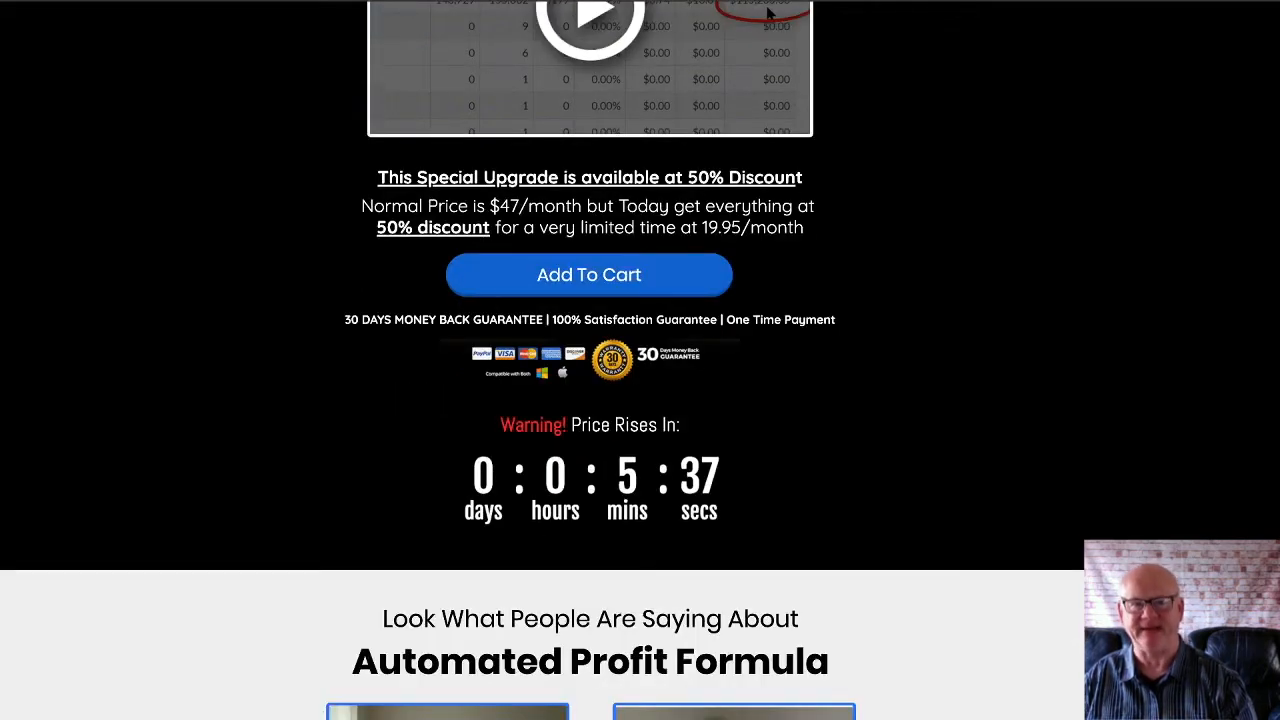
pyautogui.scroll(-3)
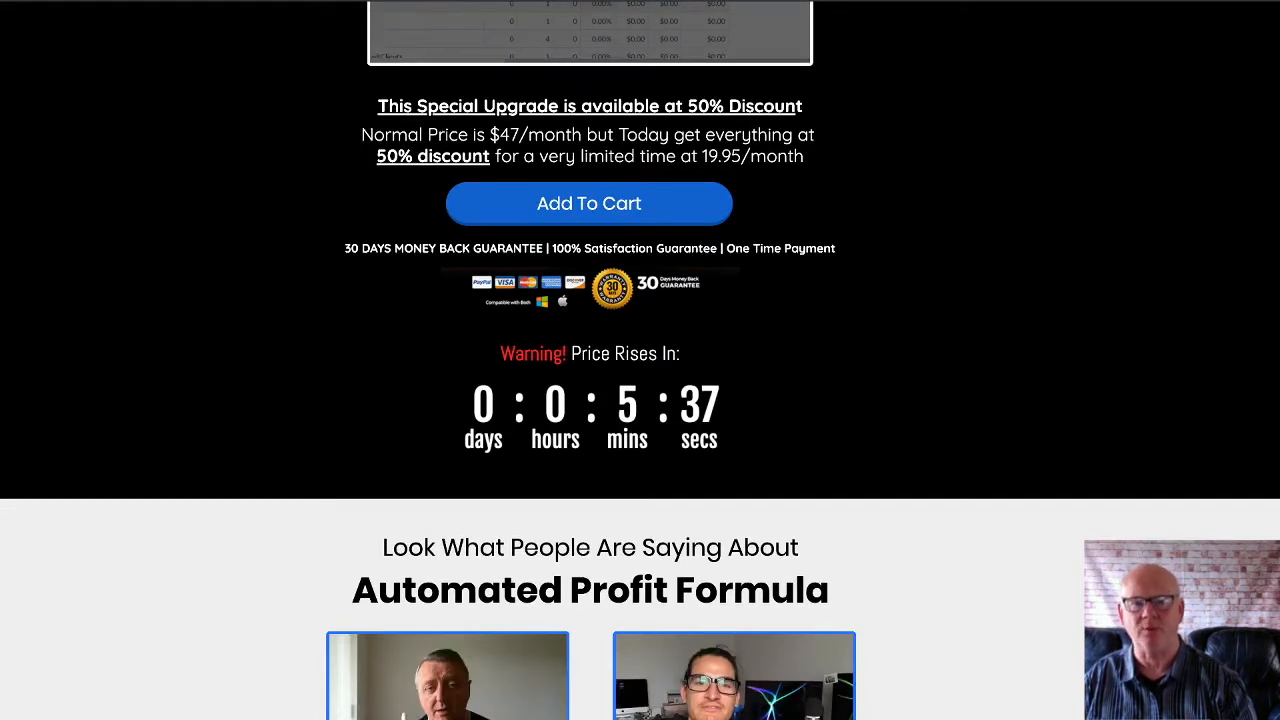
pyautogui.scroll(-3)
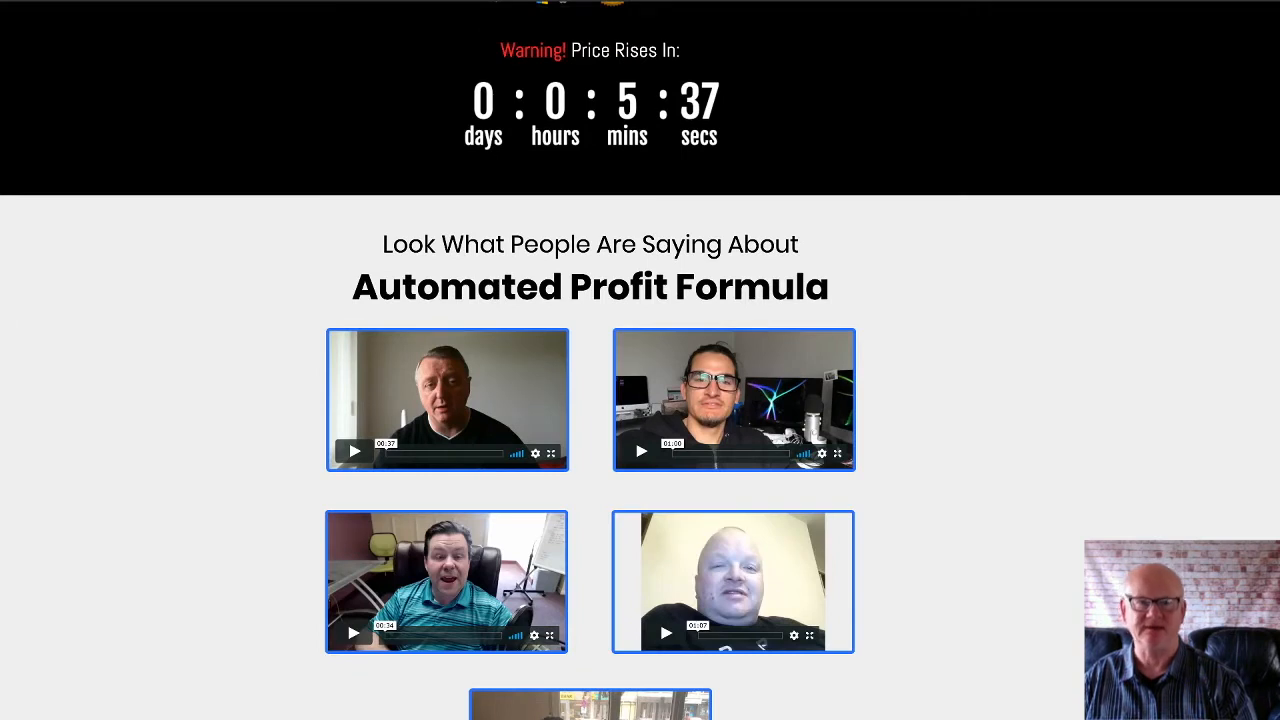
pyautogui.scroll(-3)
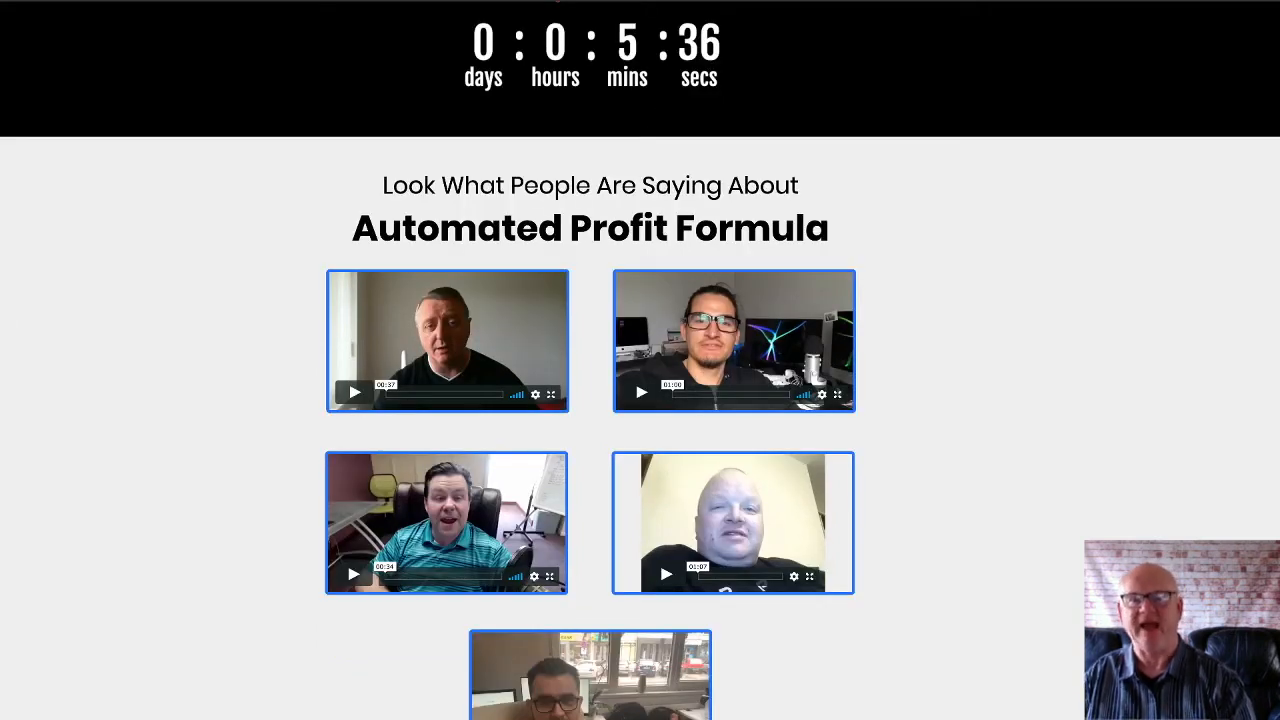
pyautogui.scroll(-3)
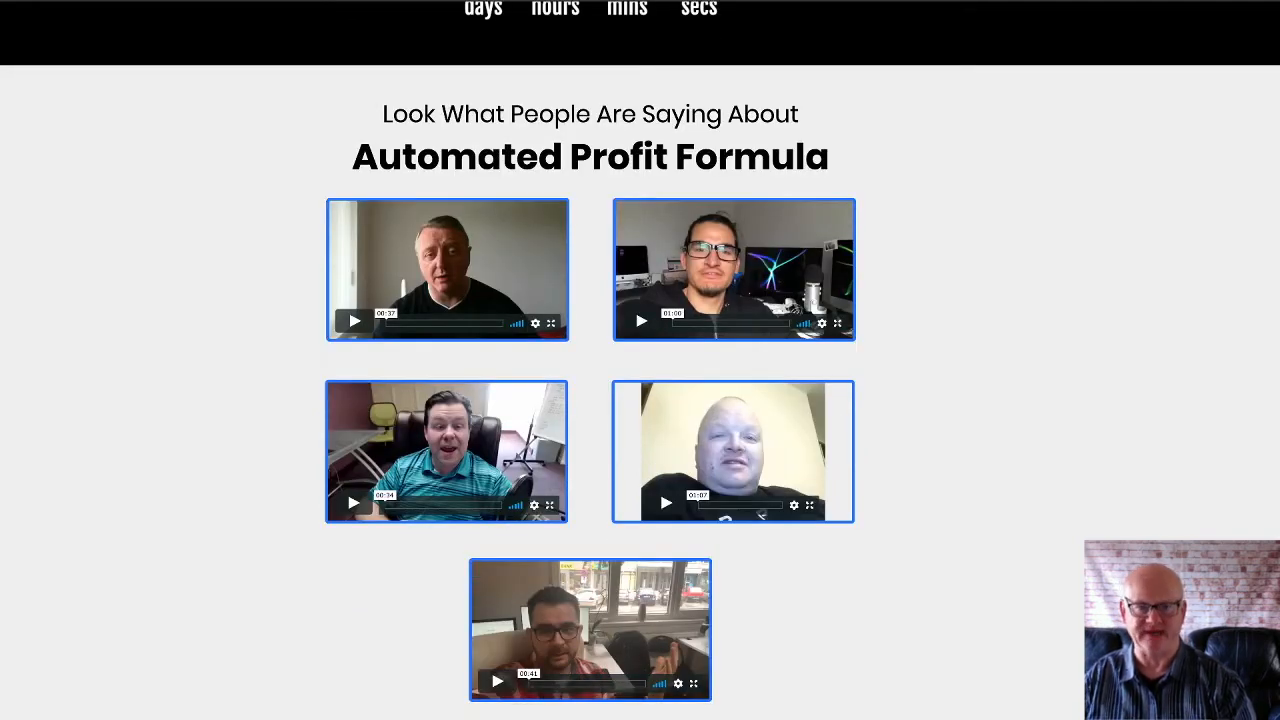
pyautogui.scroll(-3)
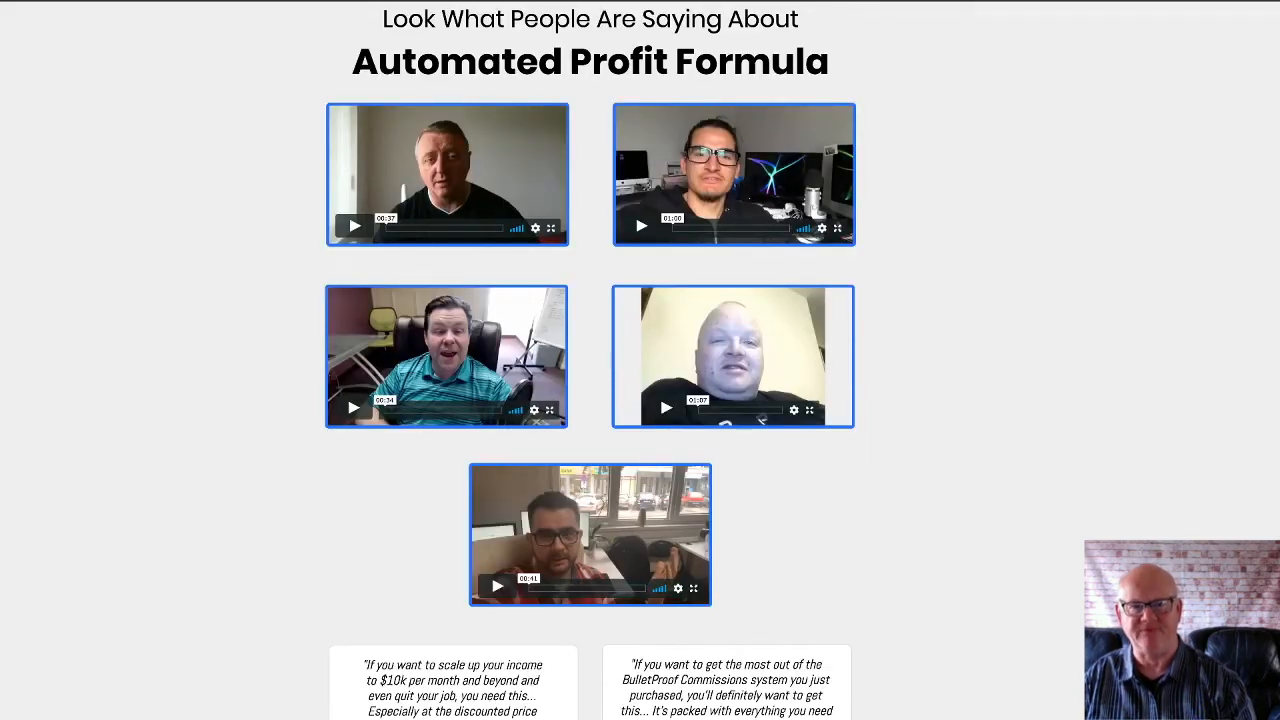
pyautogui.scroll(-3)
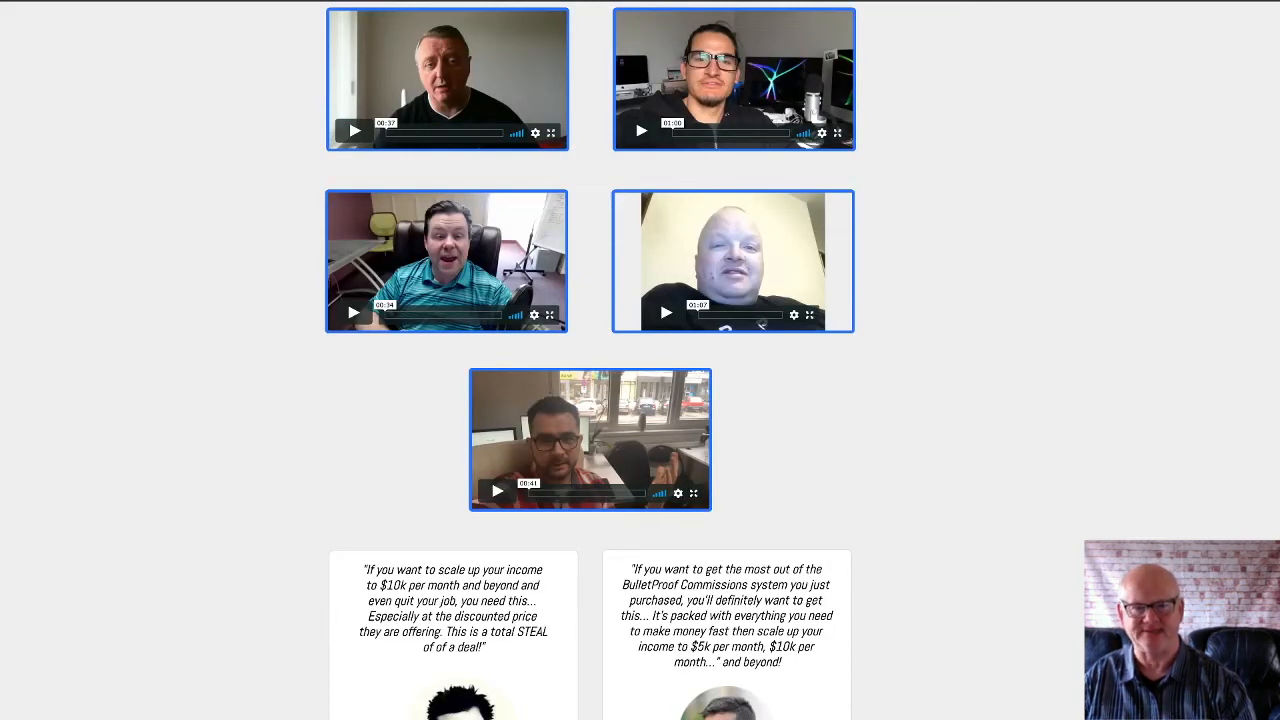
pyautogui.scroll(-3)
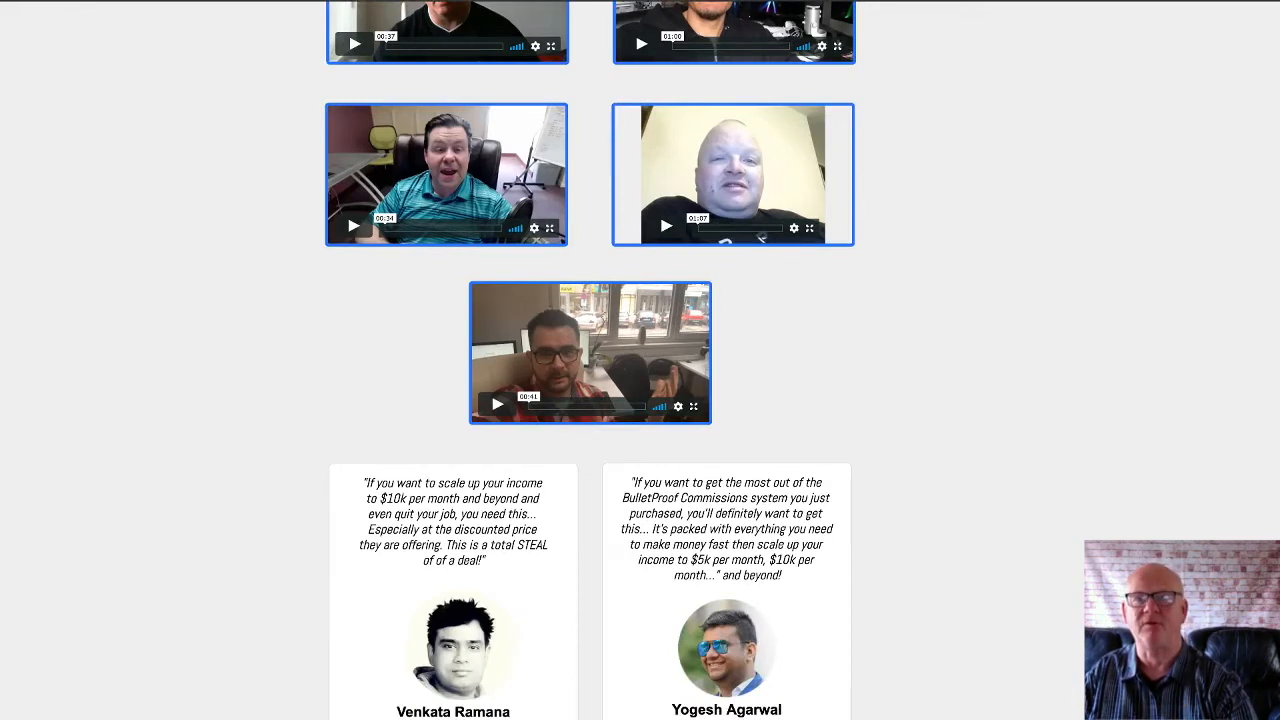
pyautogui.scroll(-3)
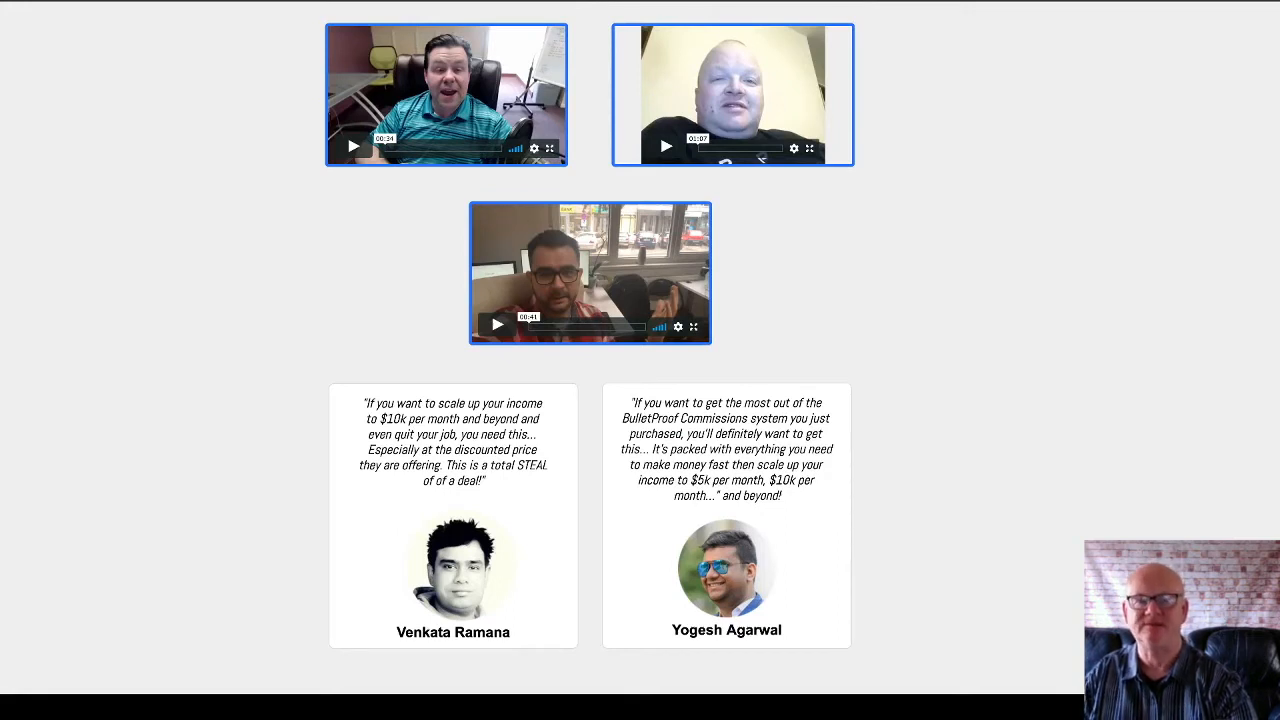
pyautogui.scroll(-3)
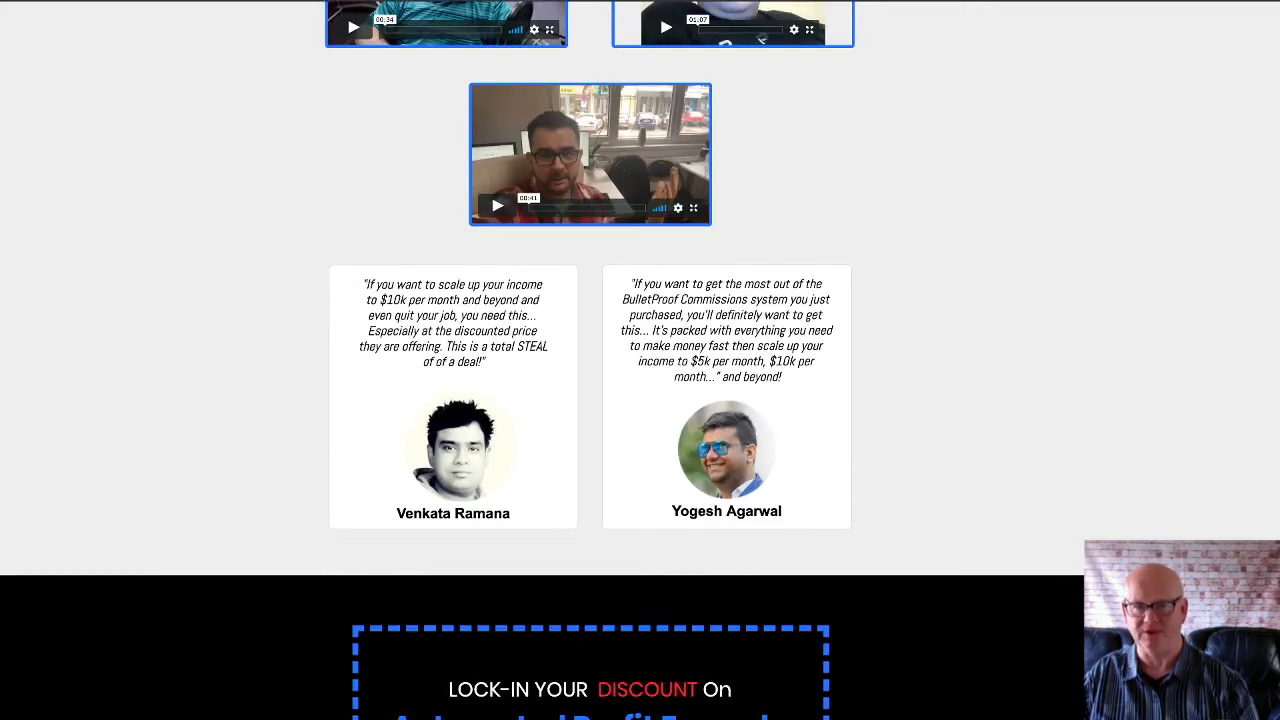
pyautogui.scroll(-3)
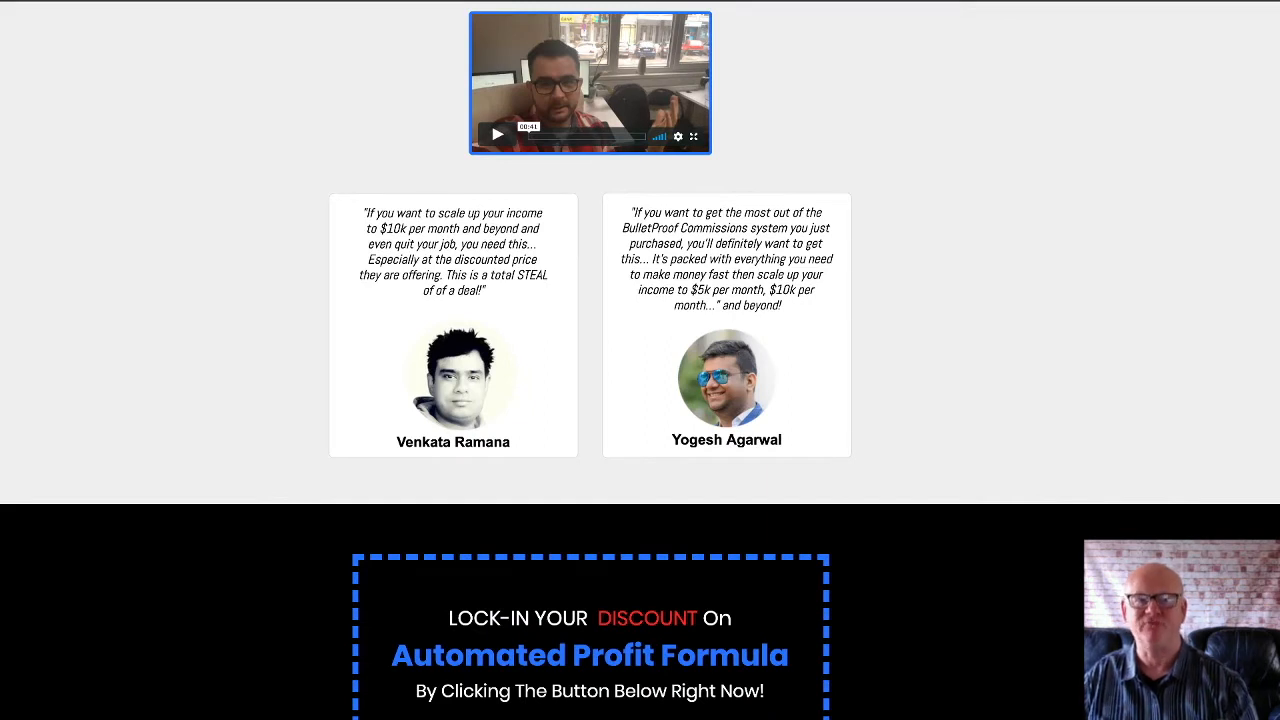
pyautogui.scroll(-3)
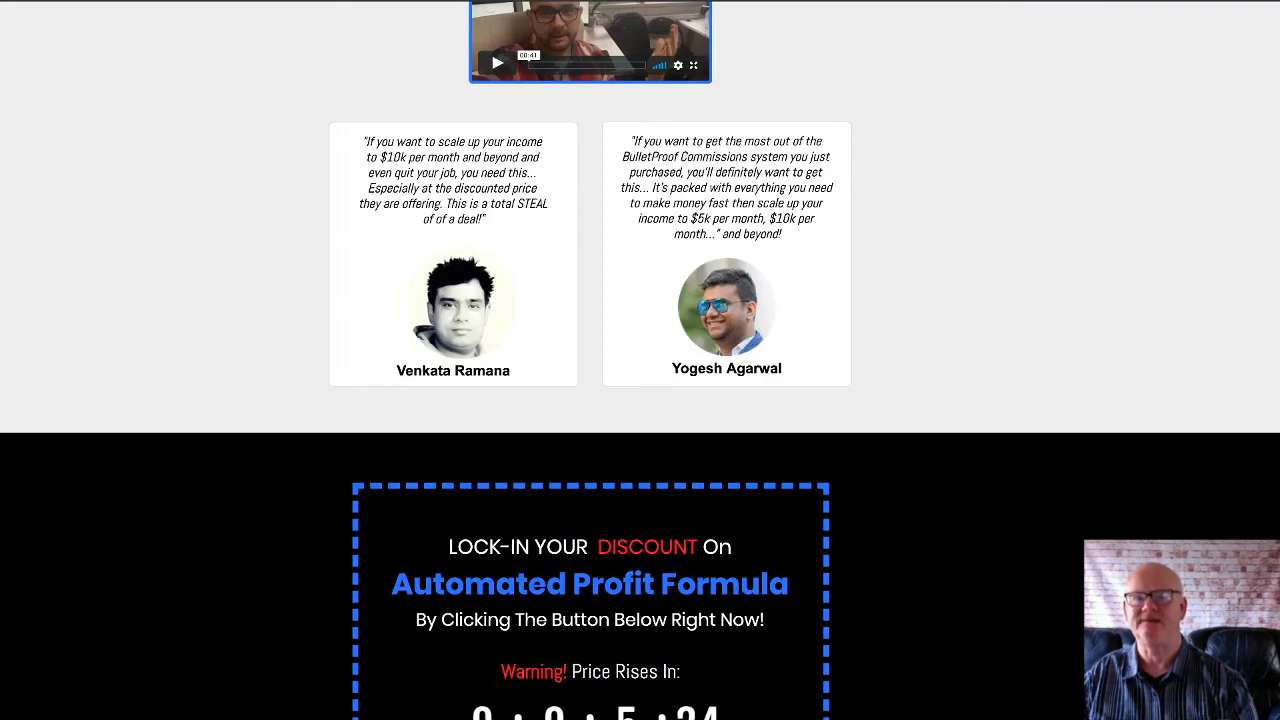
pyautogui.scroll(-3)
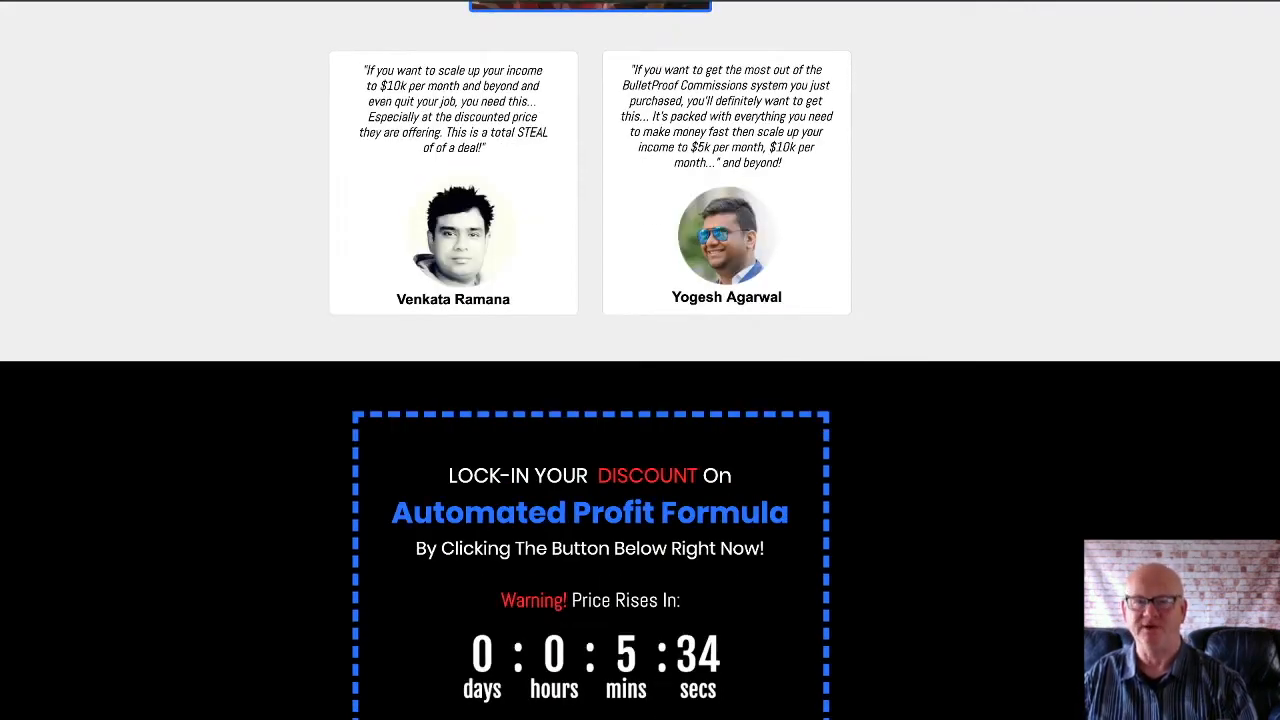
pyautogui.scroll(-3)
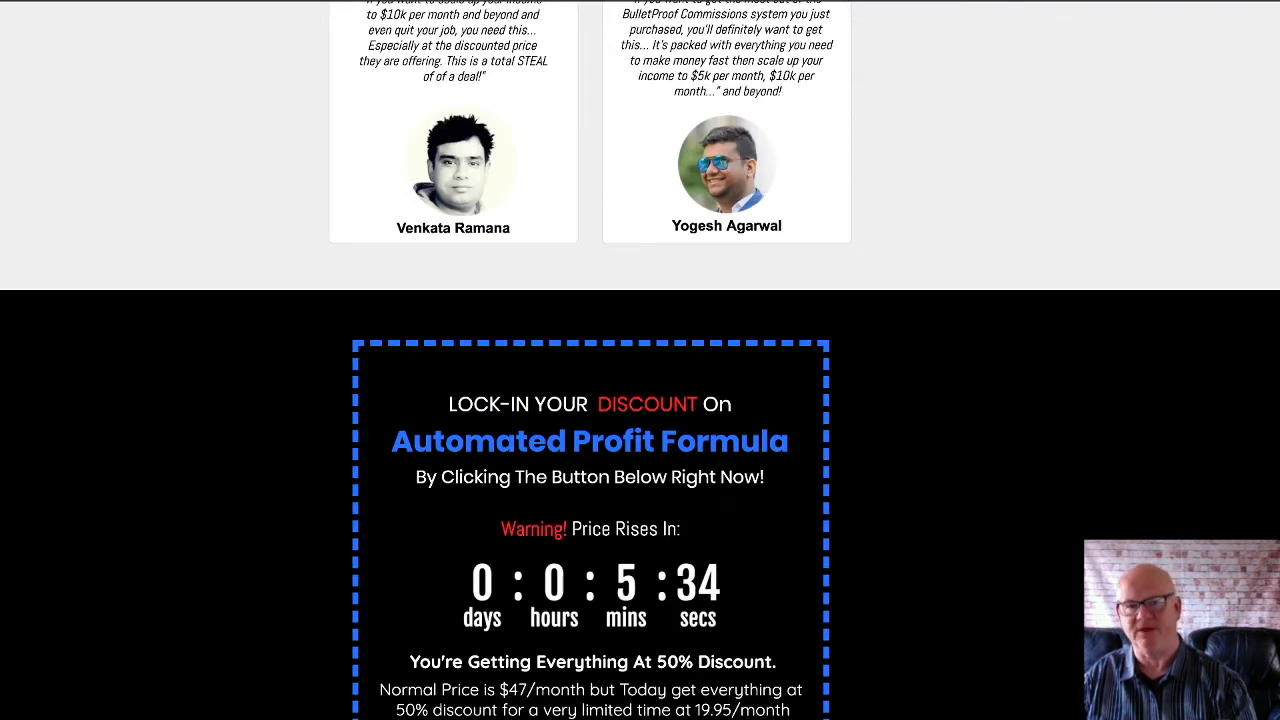
pyautogui.scroll(-3)
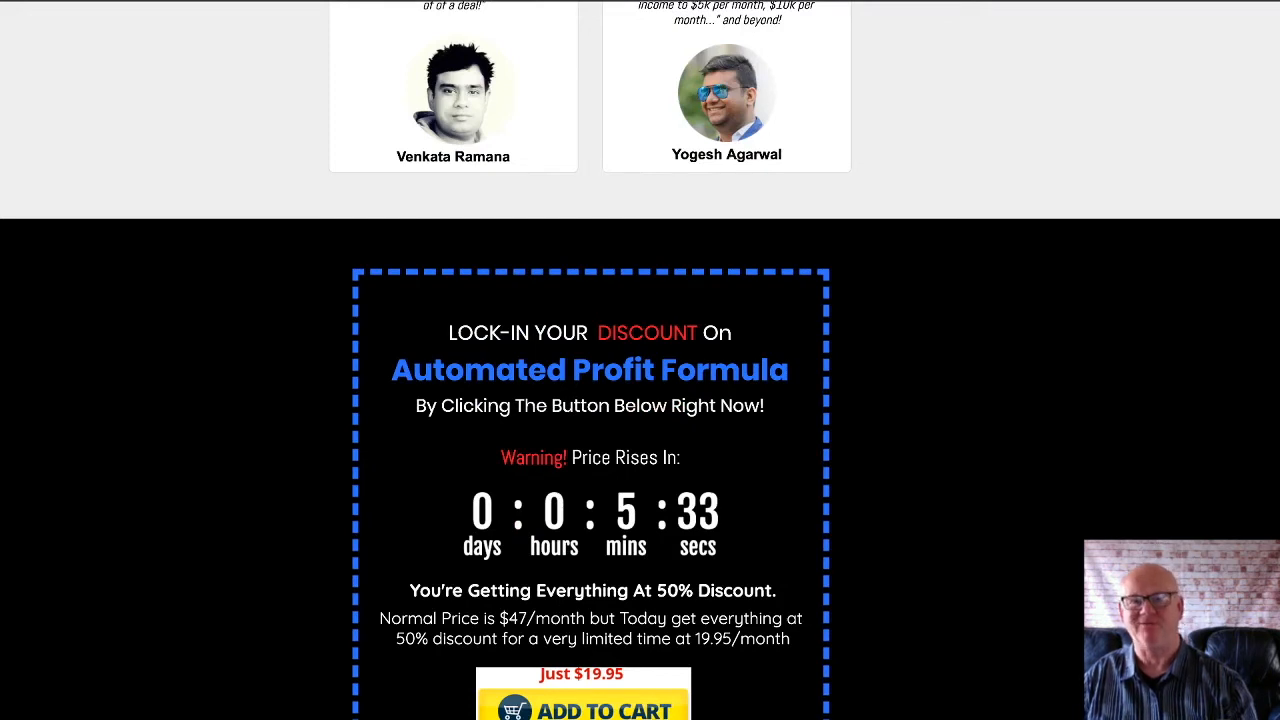
pyautogui.scroll(-3)
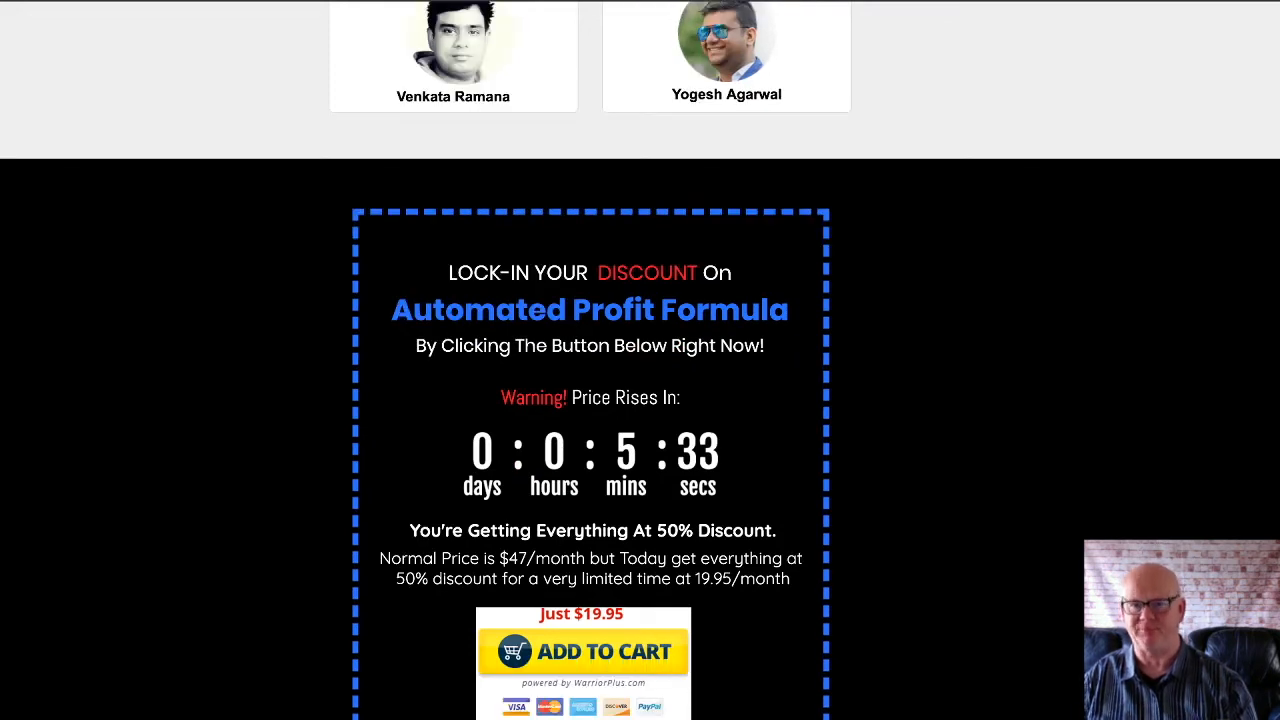
pyautogui.scroll(-3)
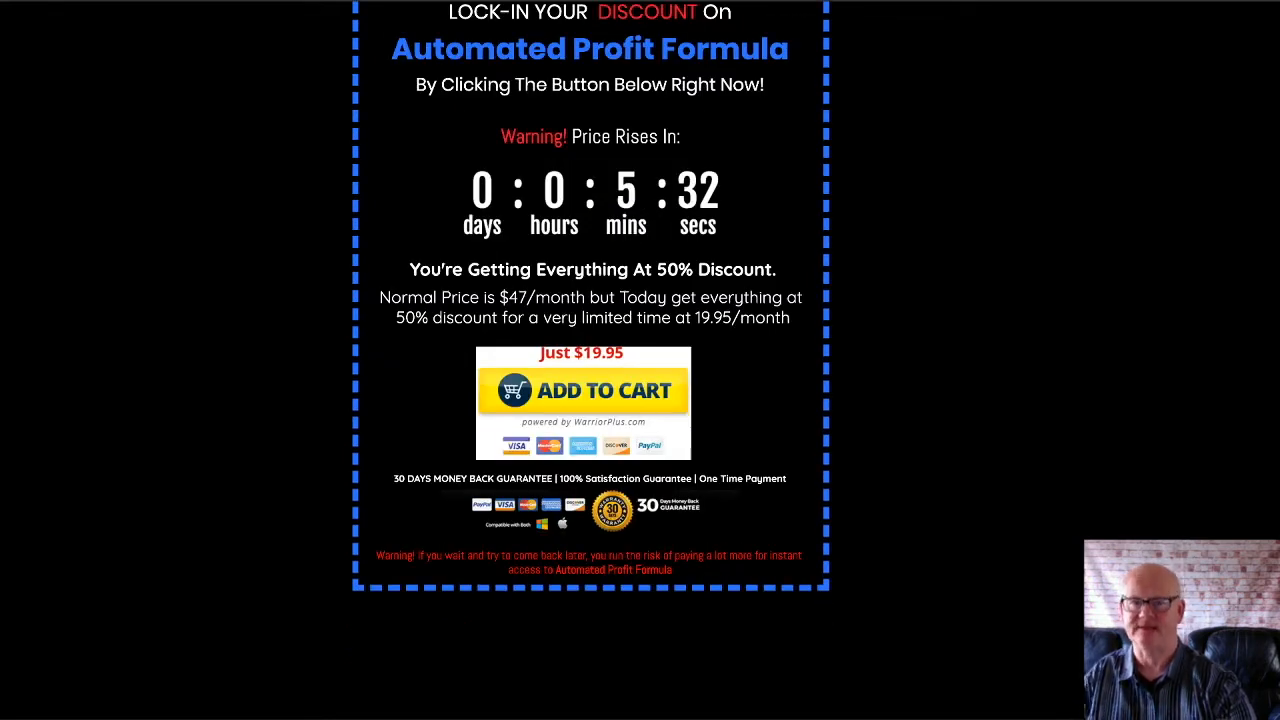
pyautogui.scroll(-3)
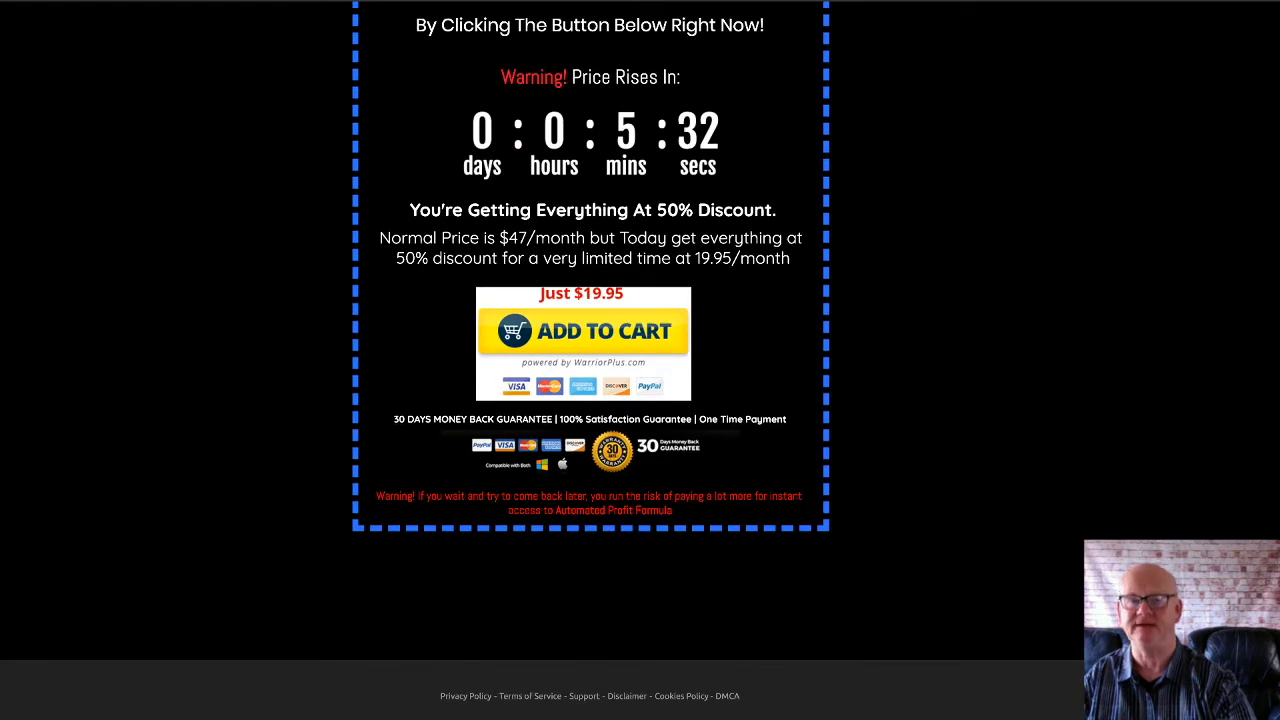
pyautogui.scroll(-3)
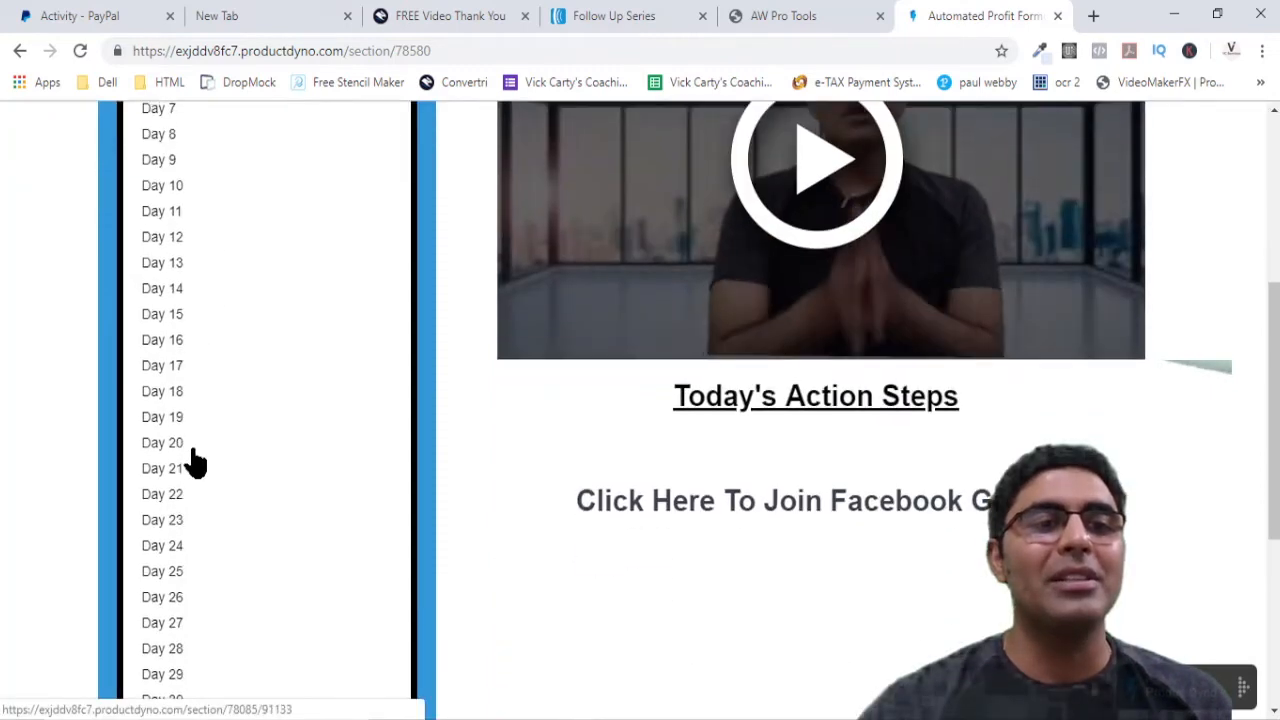
pyautogui.scroll(3)
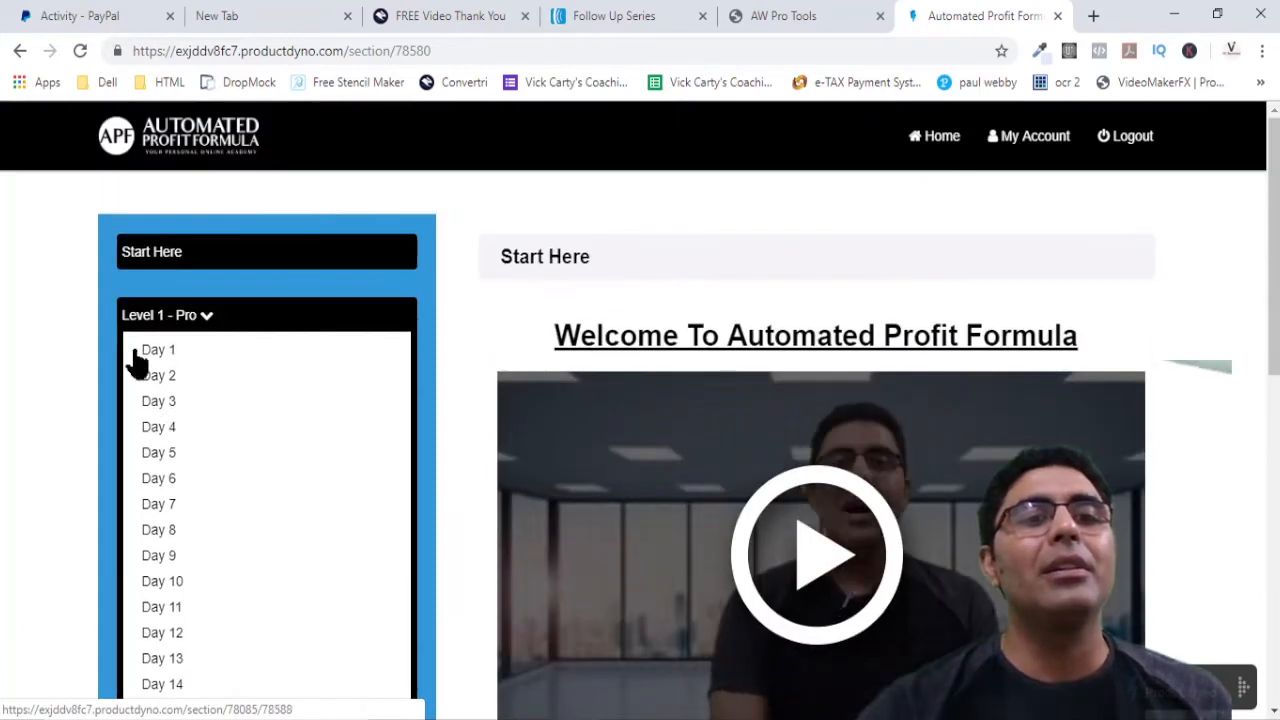